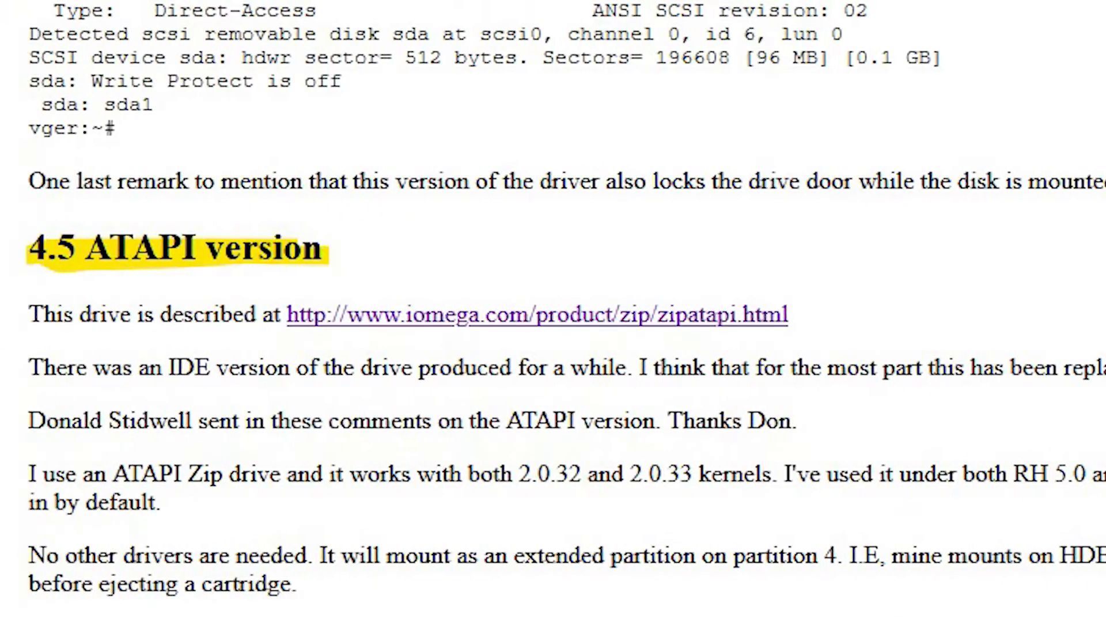
Open Removable Disk (F:) from the Computer window
scroll(down, 3)
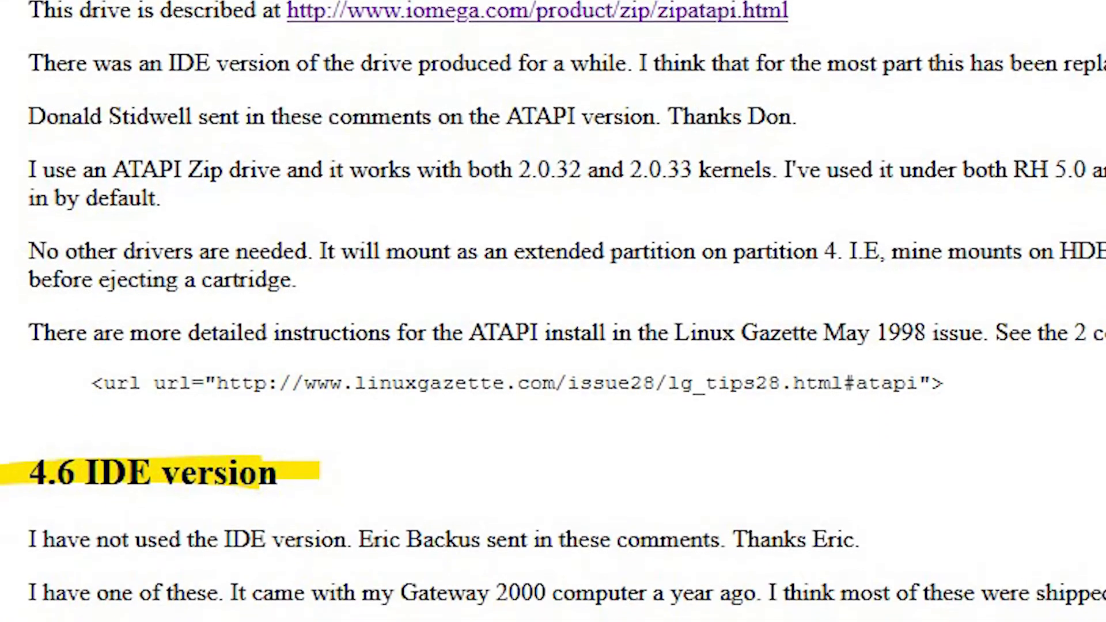
scroll(down, 3)
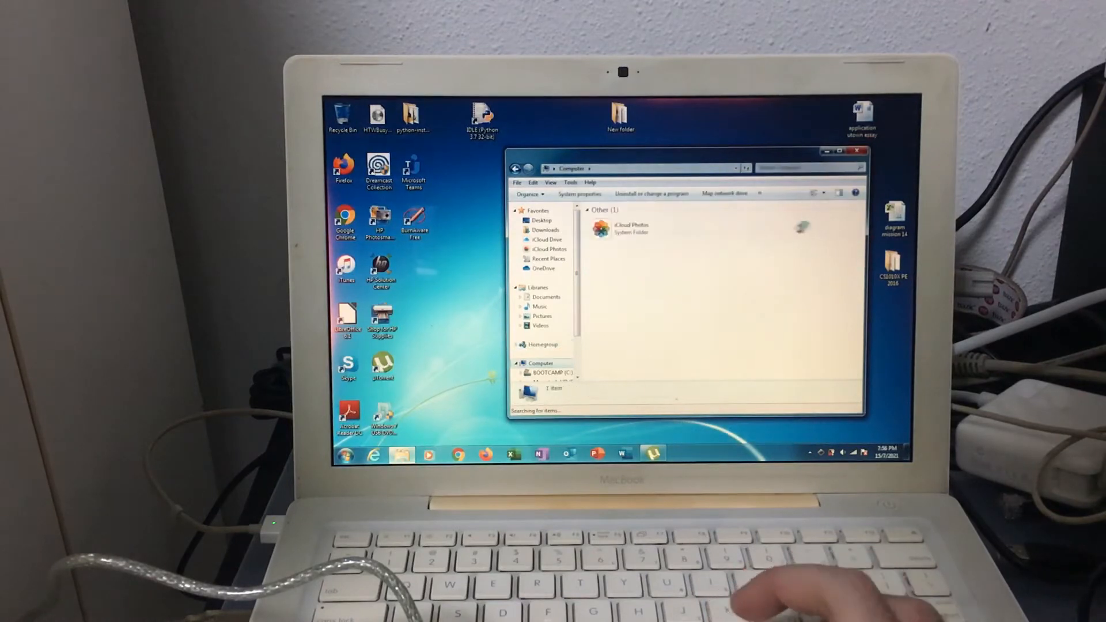
click(761, 268)
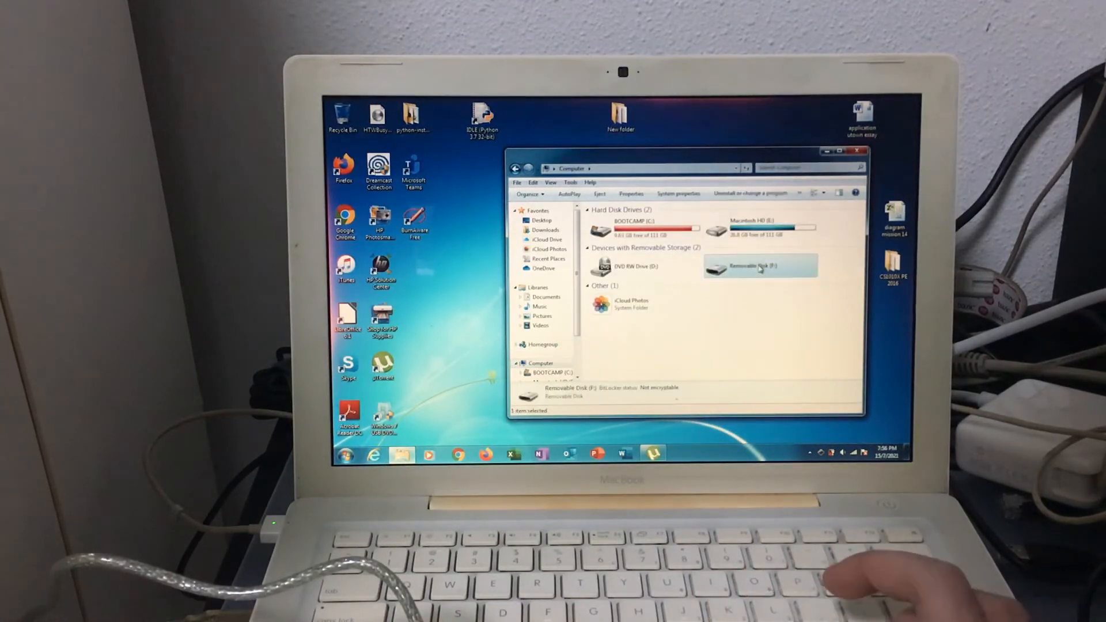
double_click(761, 268)
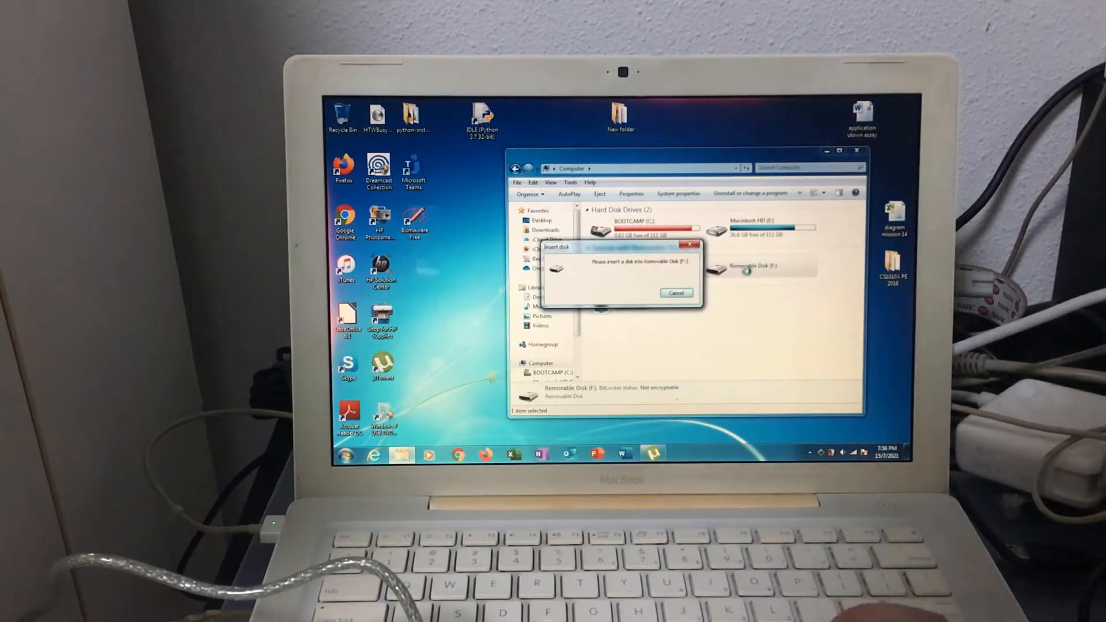
View the ZIP-100 disk's files and cancel the folder copy needing 1.75 GB more
click(676, 293)
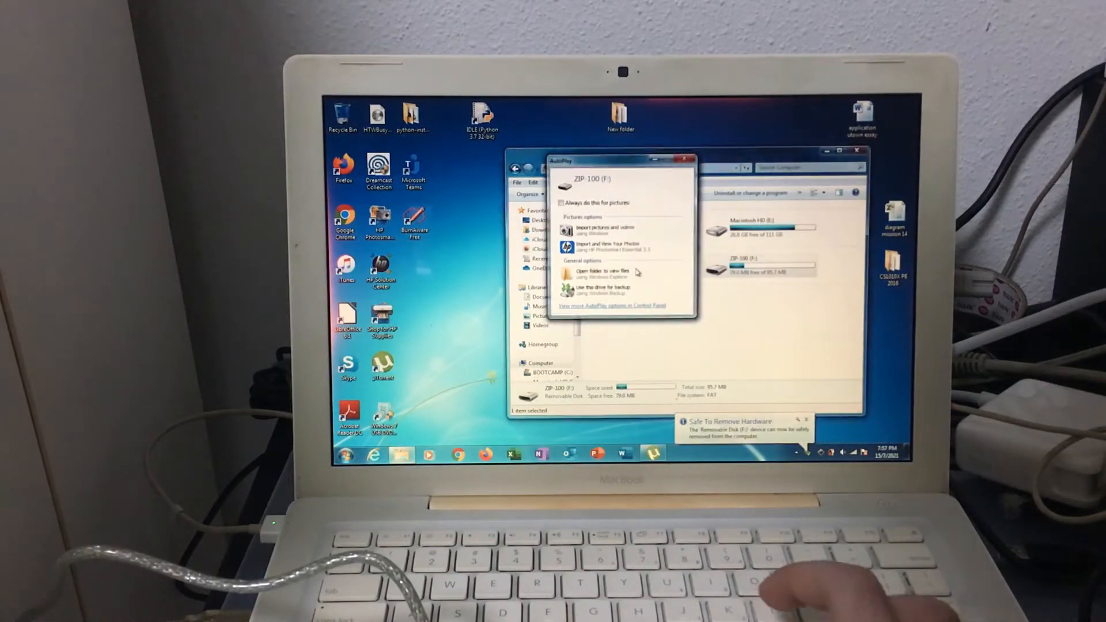
click(598, 273)
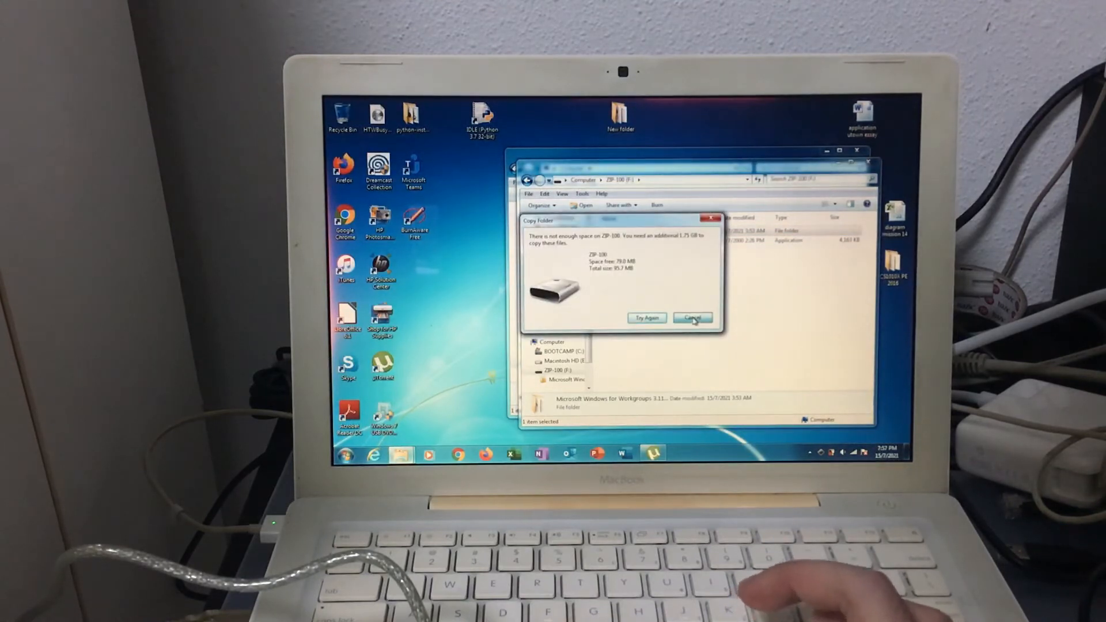
click(692, 318)
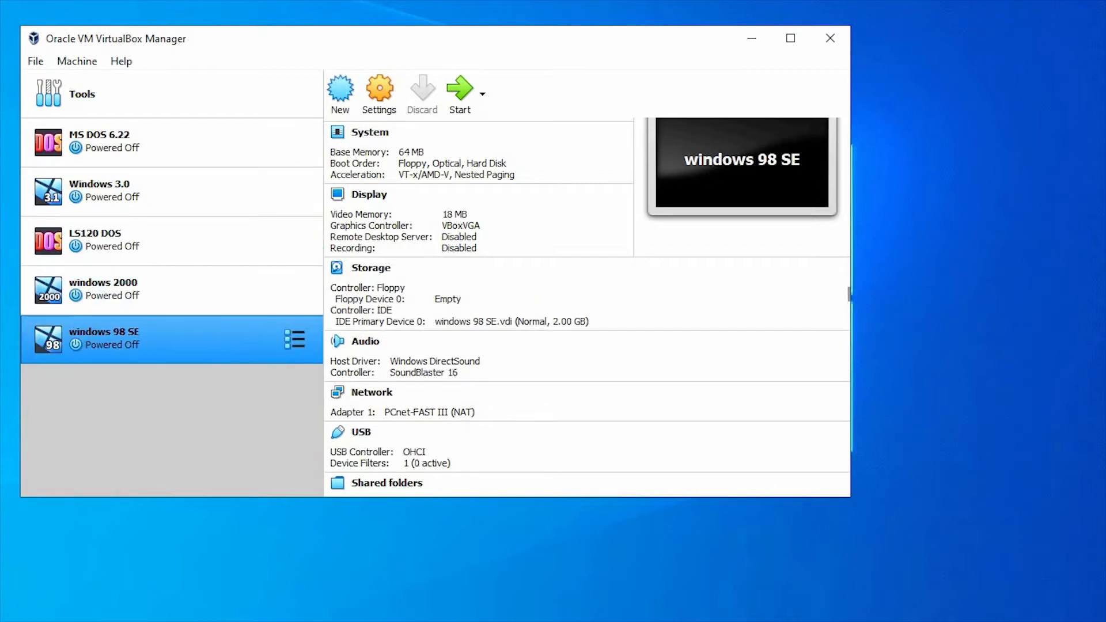
Confirm the guest runs Windows 2000 Service Pack 4, then close About Windows
scroll(down, 3)
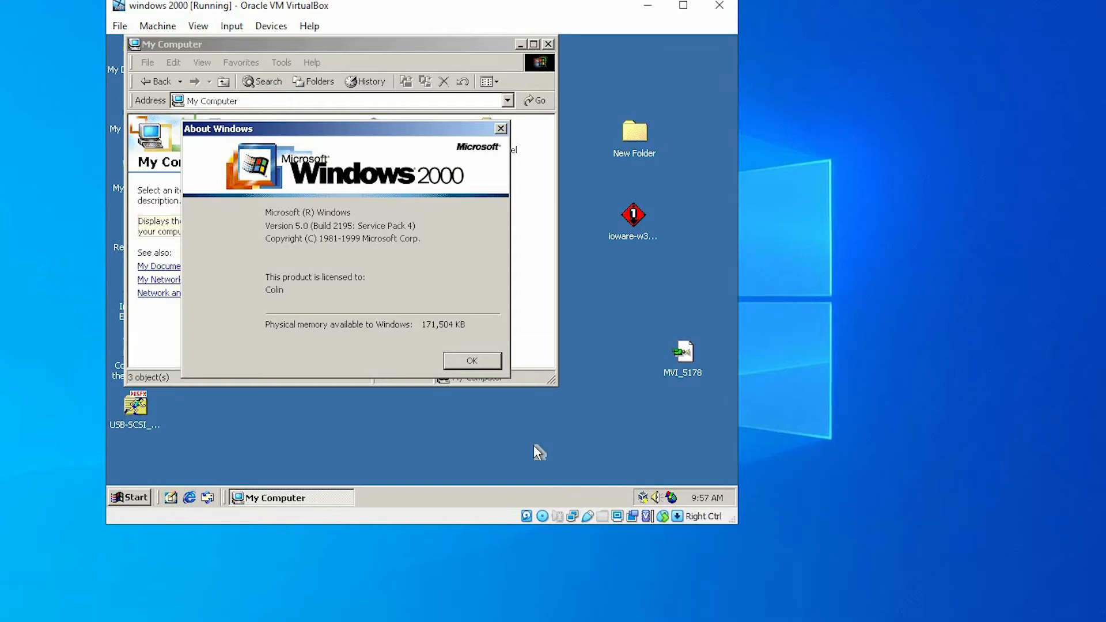
mouse_move(505, 398)
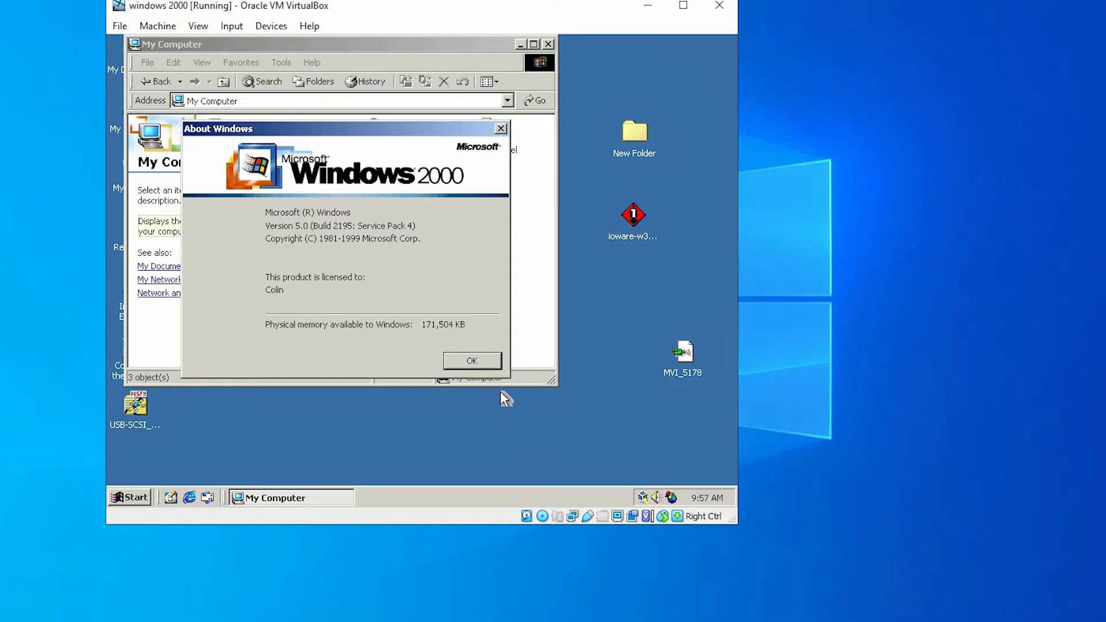
click(471, 360)
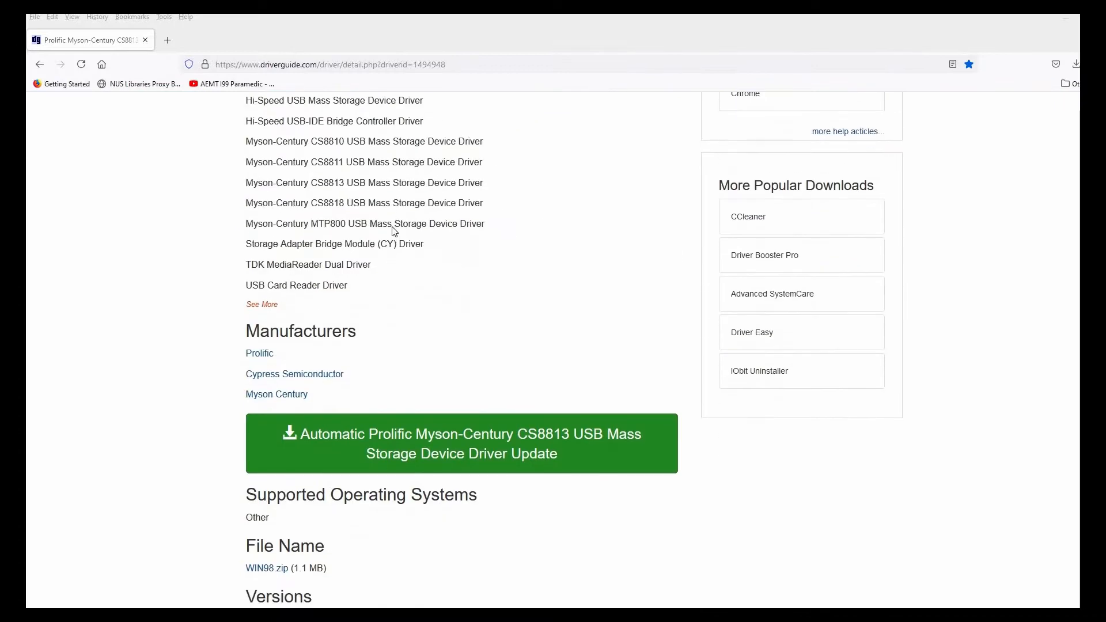
Show DriverGuide's Prolific Myson-Century CS8813 page at the WIN98.zip file entry
click(461, 444)
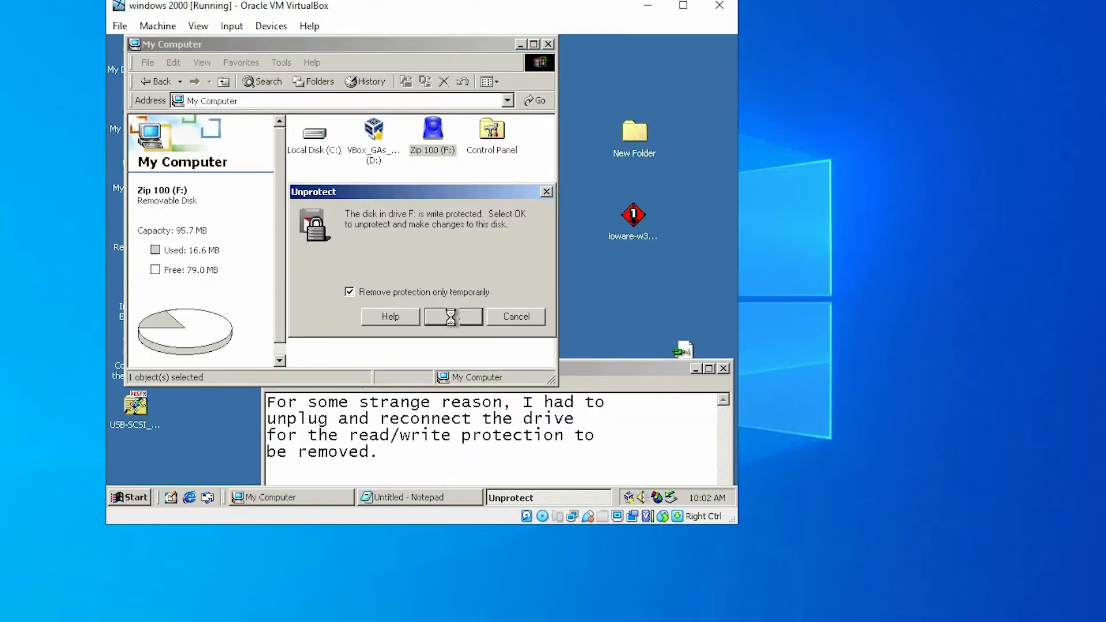
Remove write protection from Zip 100 (F:) and format it
click(453, 317)
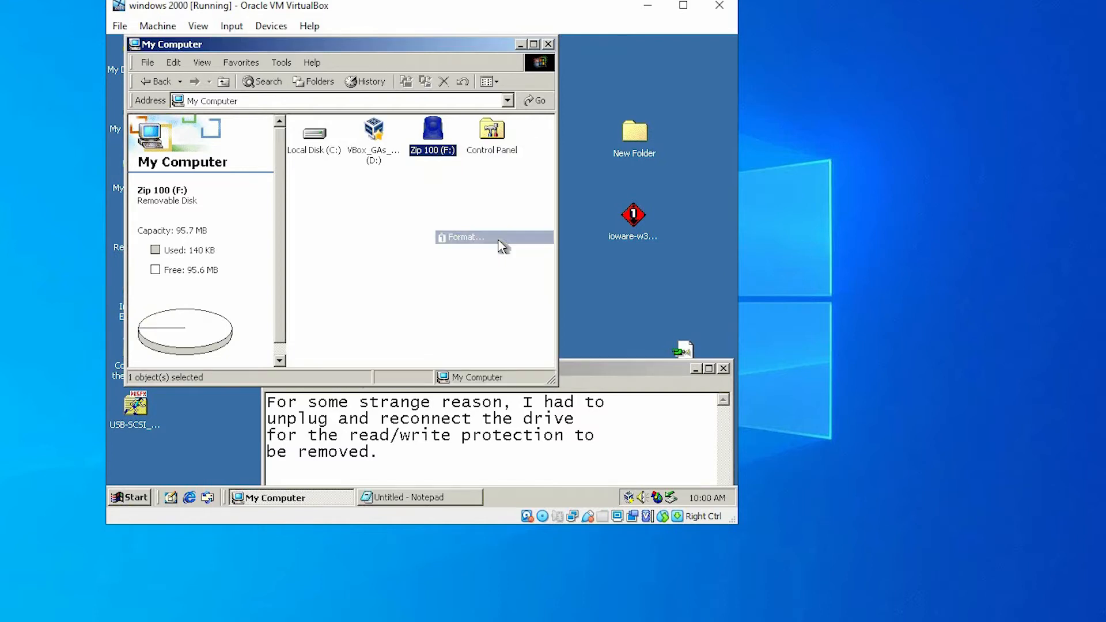
click(465, 237)
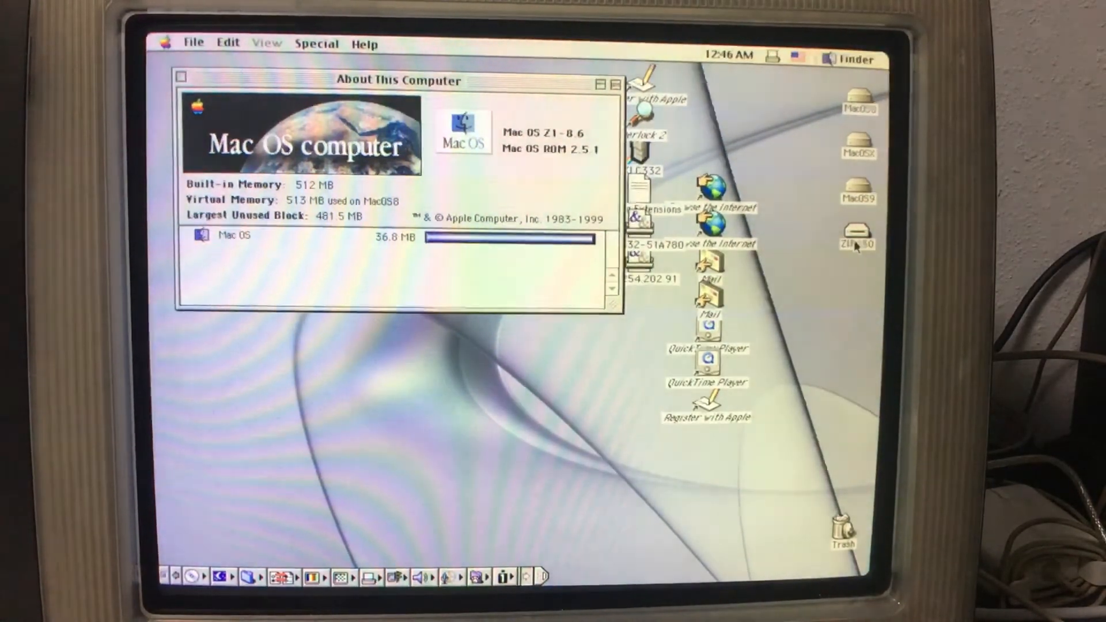
Browse the ZIP250 disk's driver folders, PDF and readme files in Finder
double_click(858, 235)
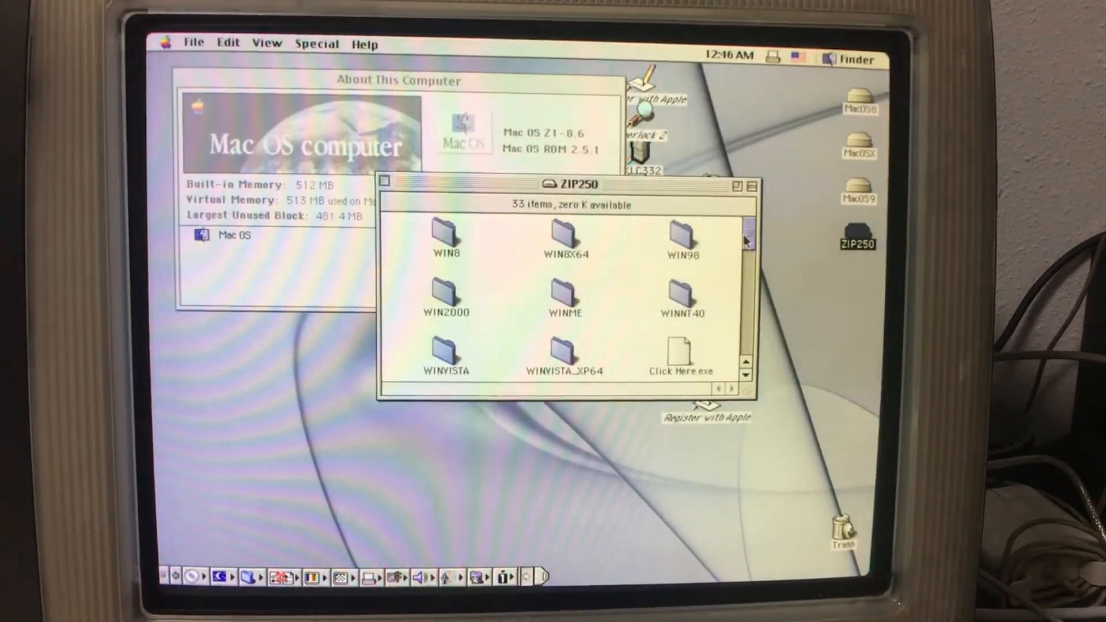
scroll(down, 3)
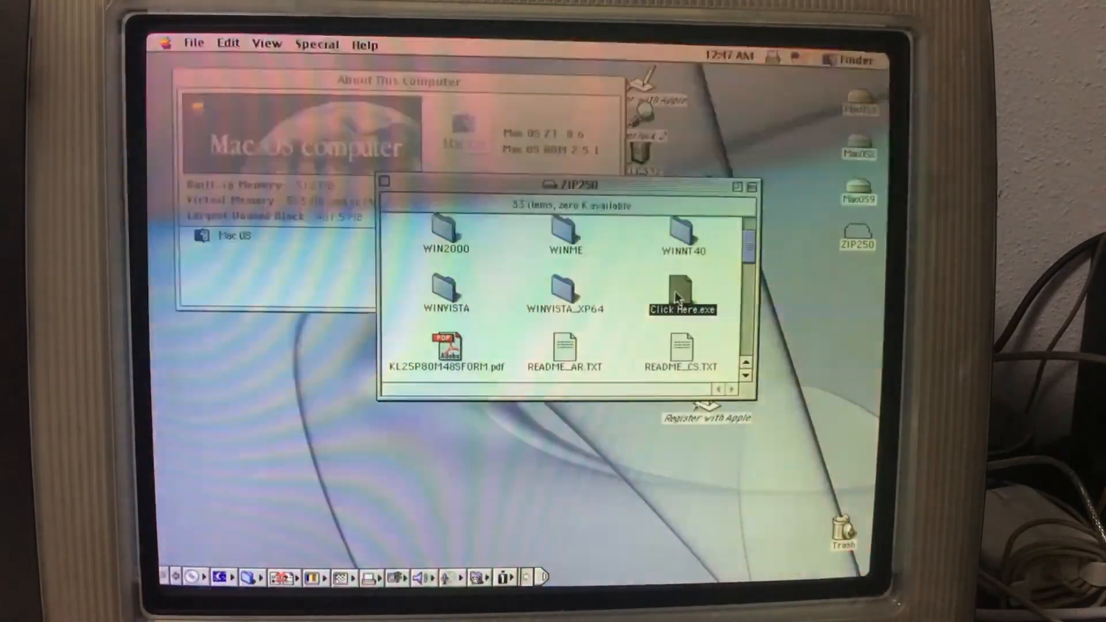
drag(571, 185, 559, 172)
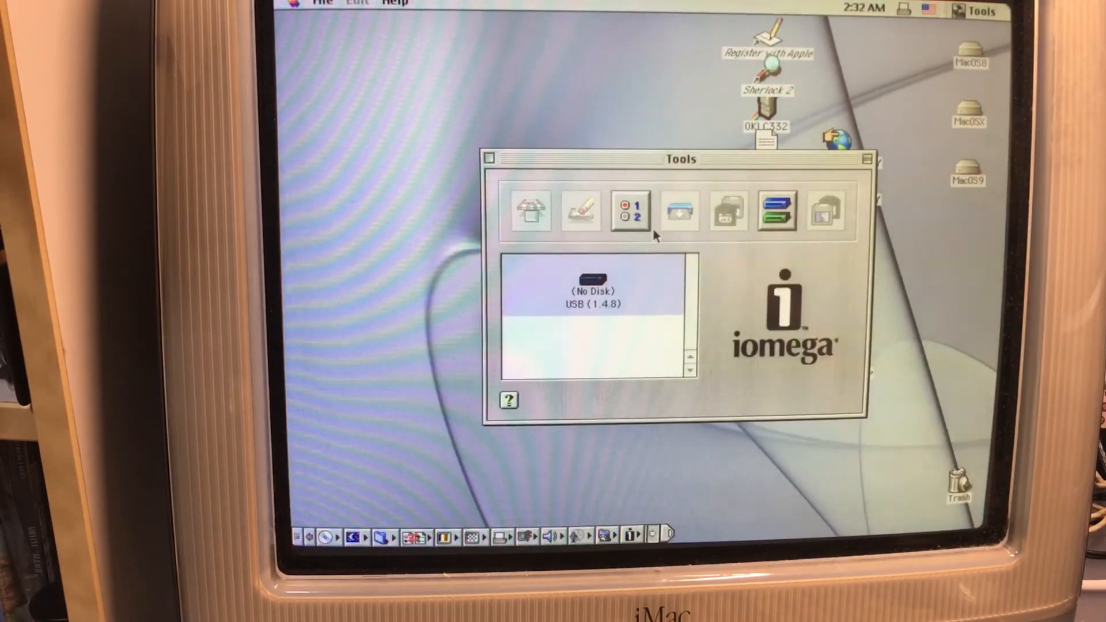
Show the Iomega Tools window listing the USB Zip drive with no disk
click(629, 210)
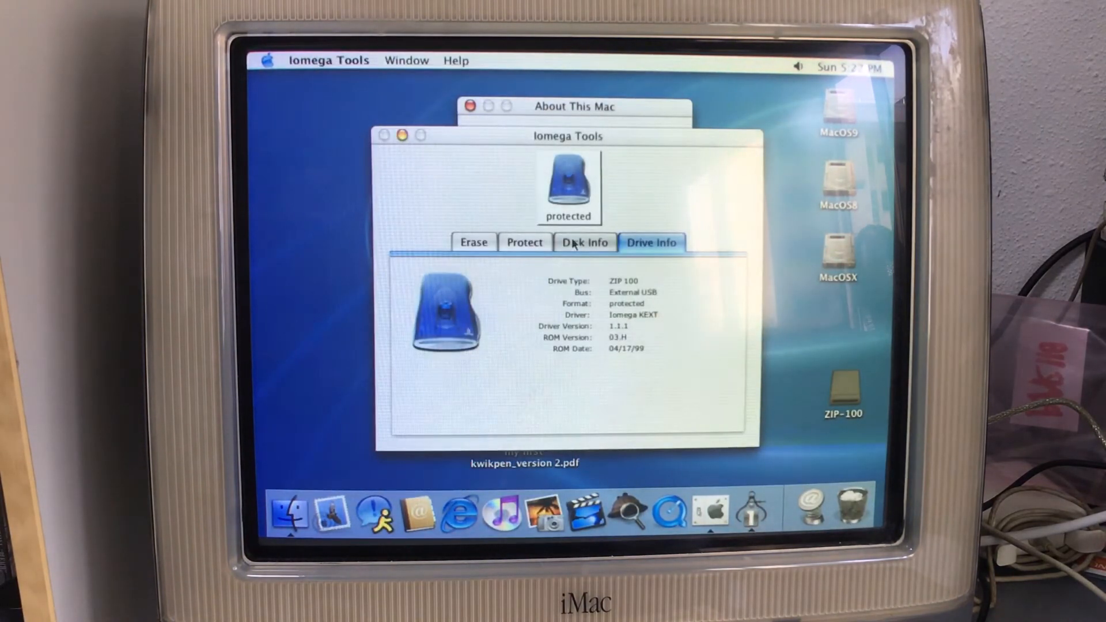
Check the Zip 100 disk's protection and 96 MB capacity, reaching the unlock-password prompt
click(525, 242)
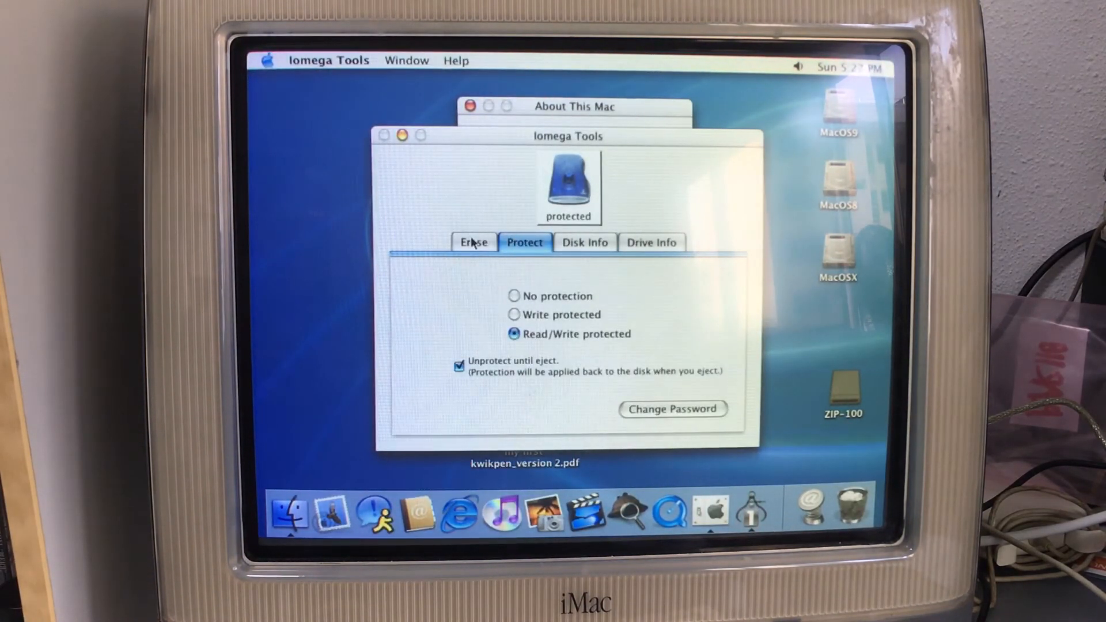
click(585, 242)
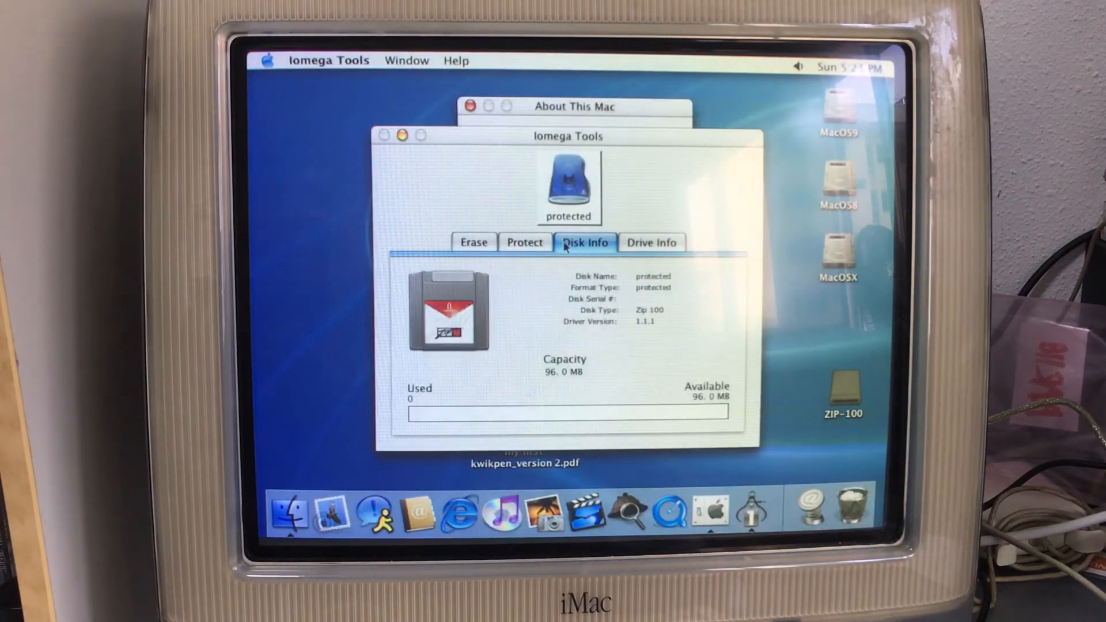
click(651, 242)
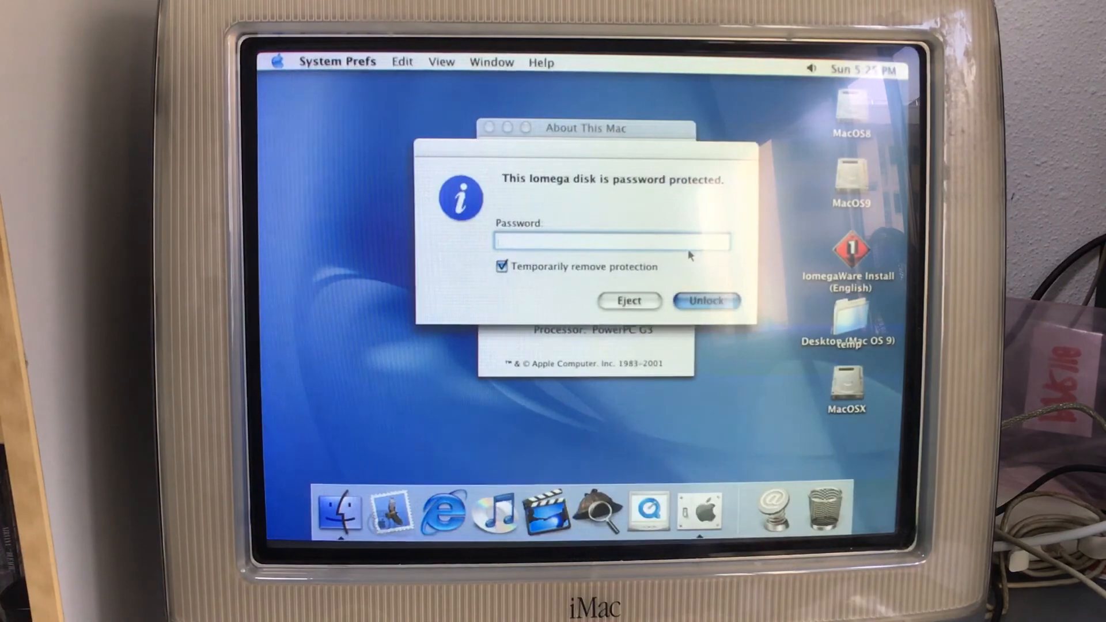
click(707, 301)
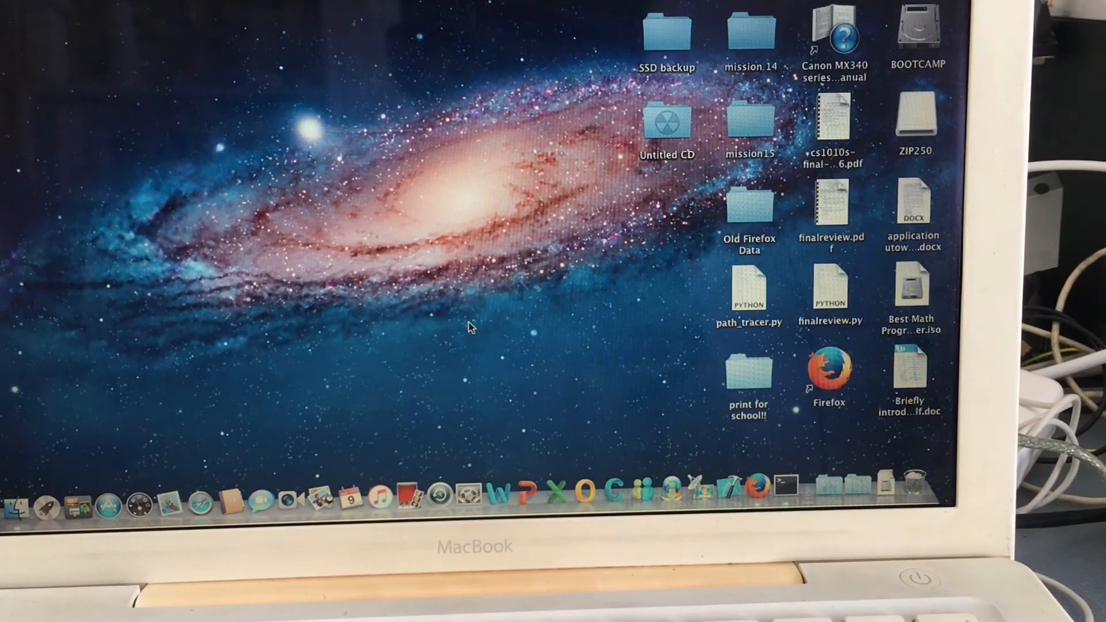
Open the TEST Zip disk, try IomegaWare English OS X, and dismiss the PowerPC error
double_click(915, 117)
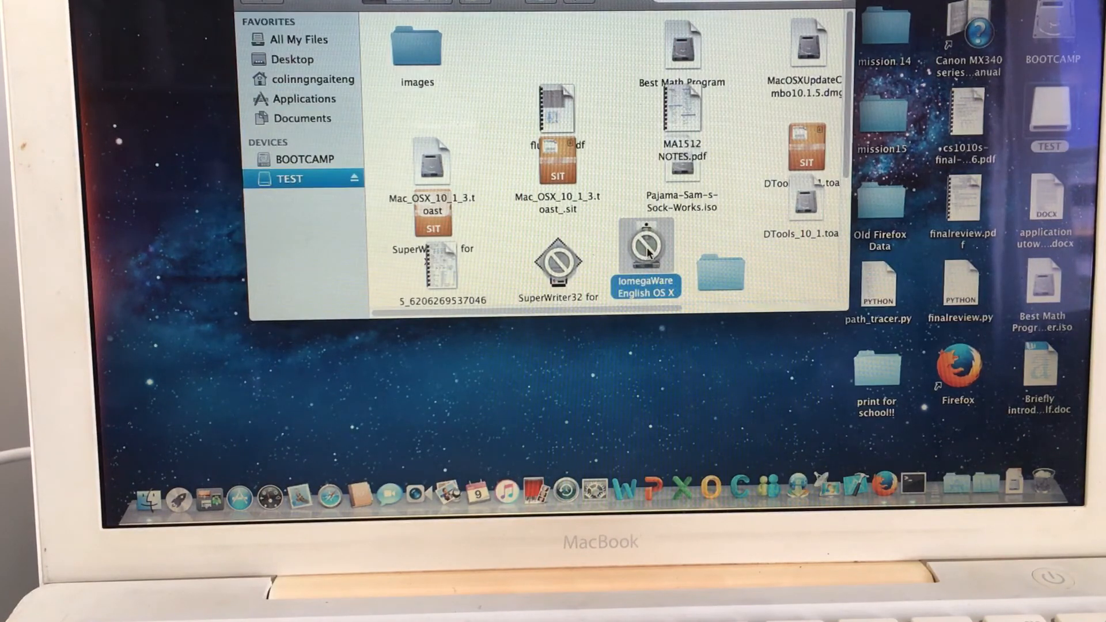
double_click(645, 244)
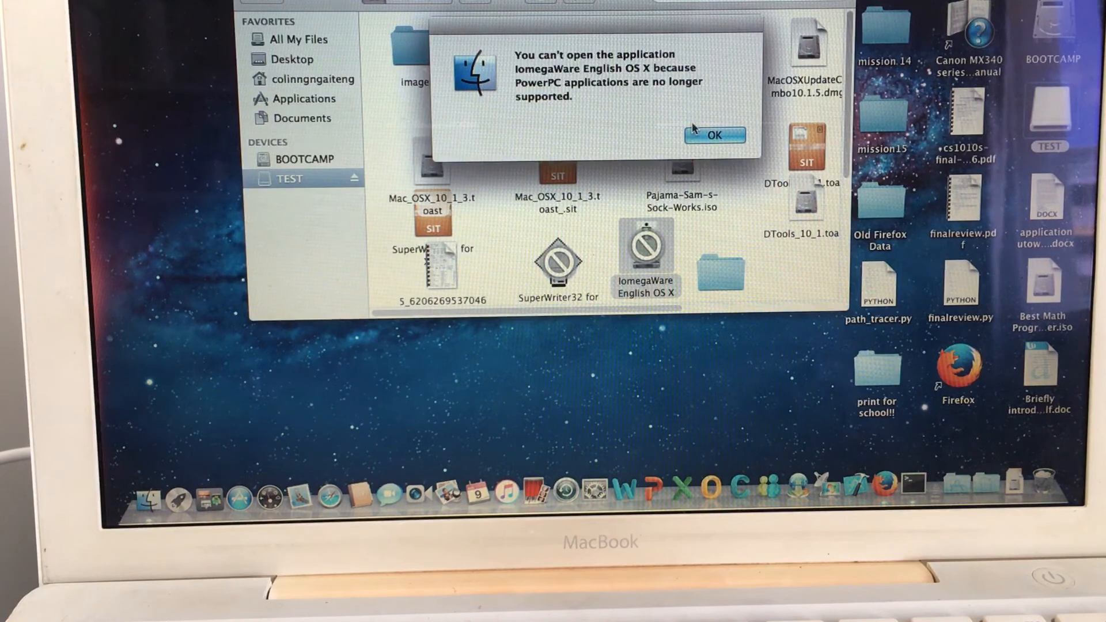
click(714, 135)
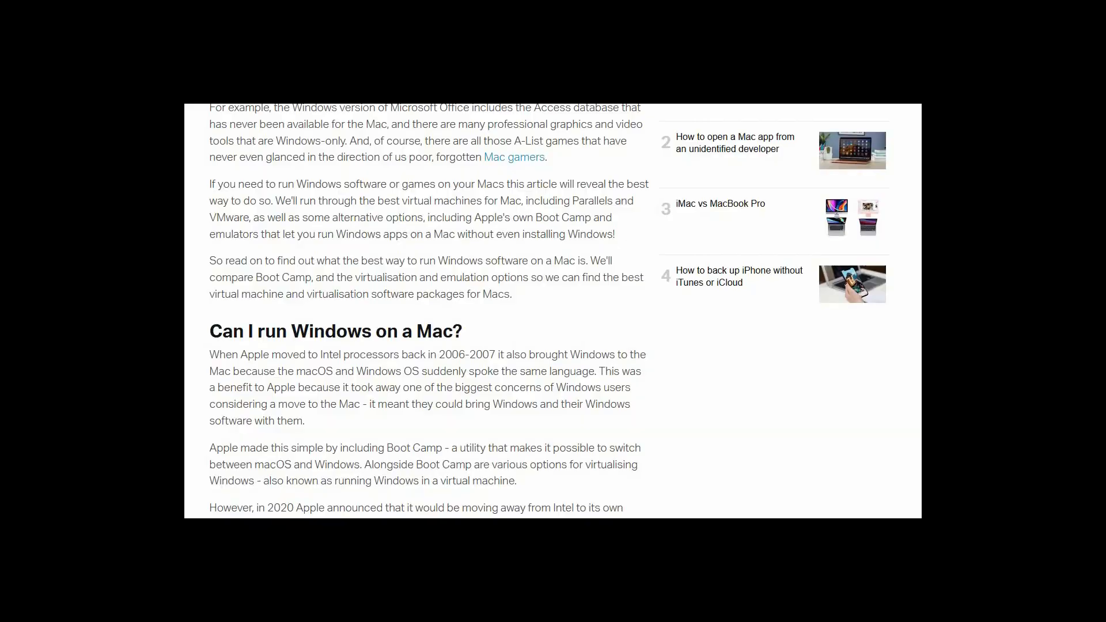
Scroll the Macworld article through Parallels, Boot Camp and VirtualBox to Wine
scroll(down, 3)
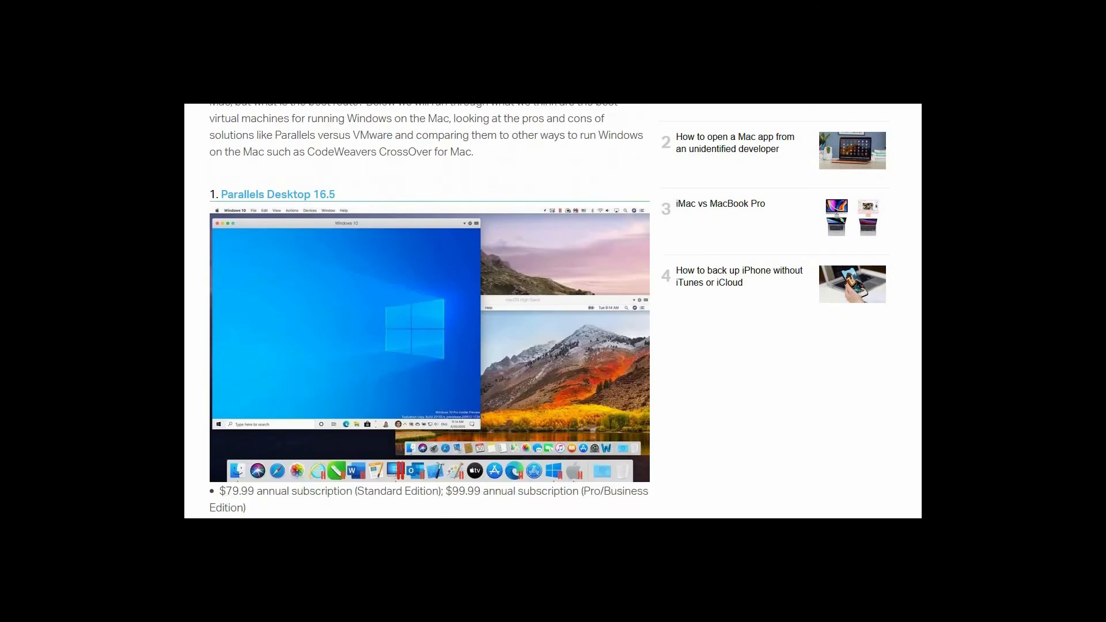
scroll(down, 3)
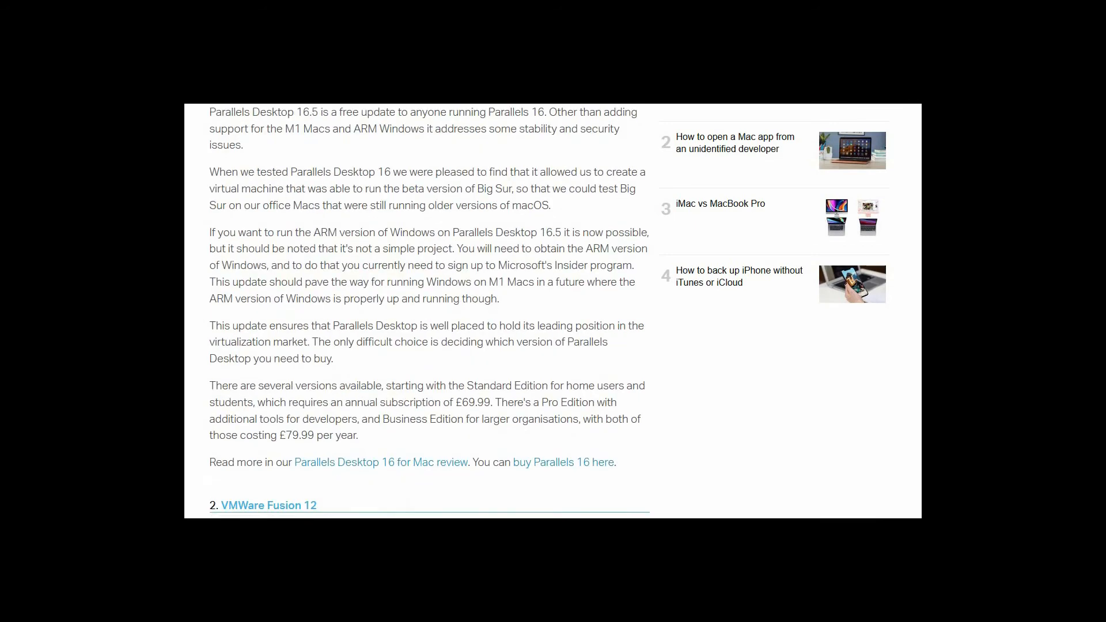
scroll(down, 3)
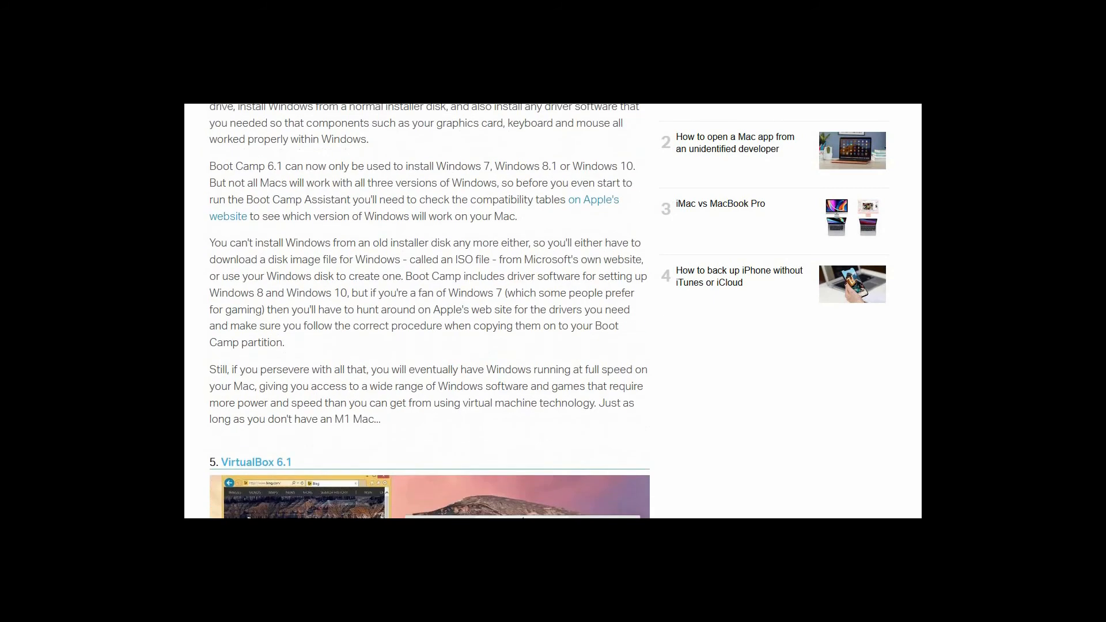
scroll(down, 3)
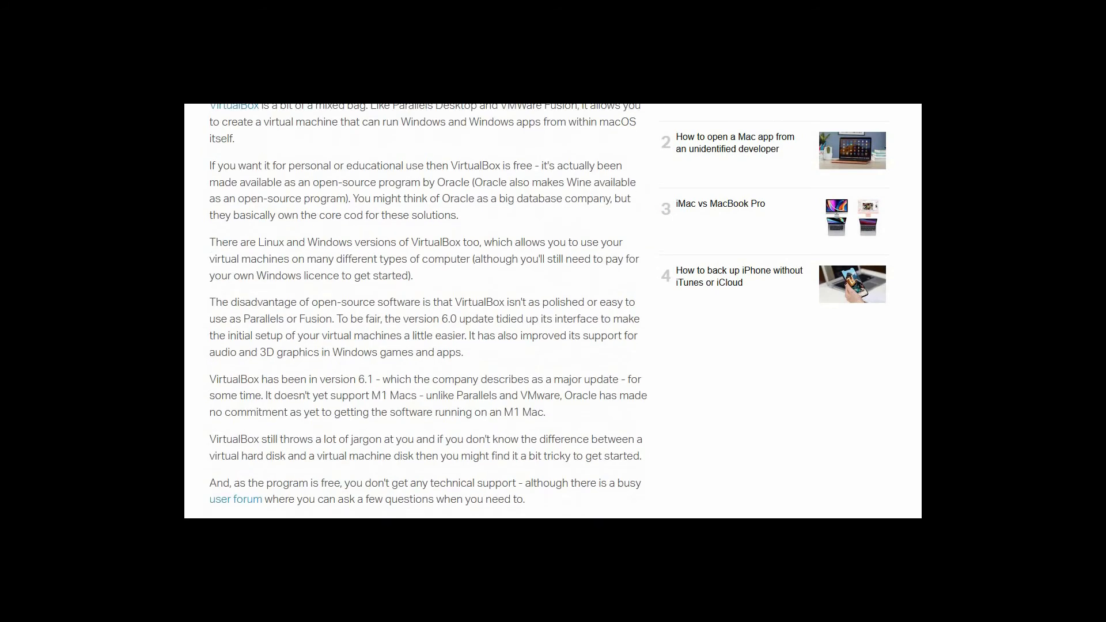
scroll(down, 3)
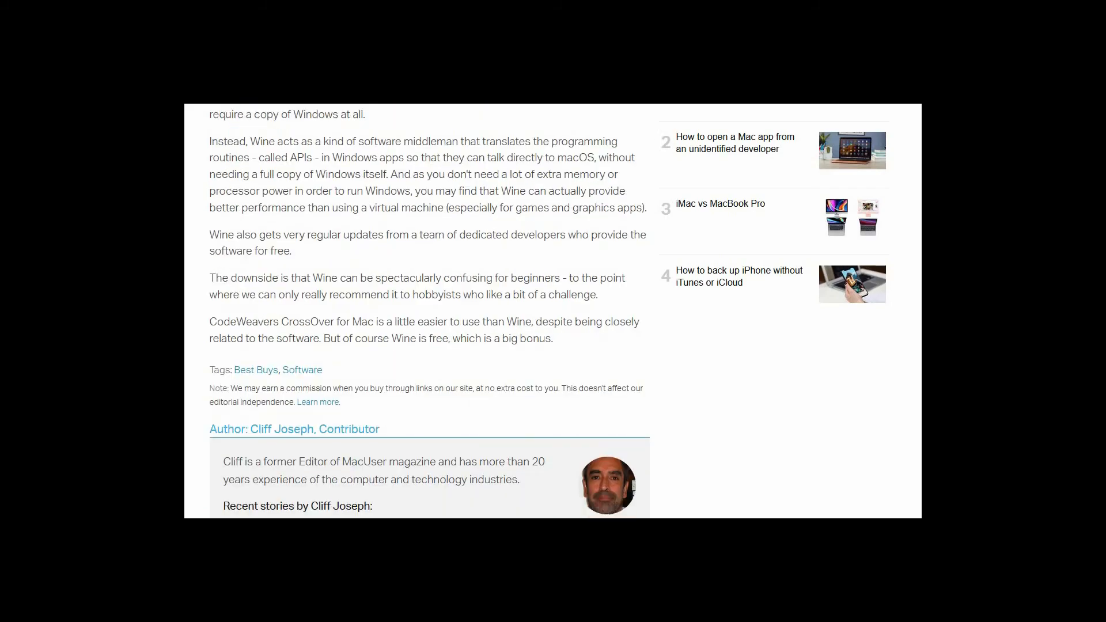